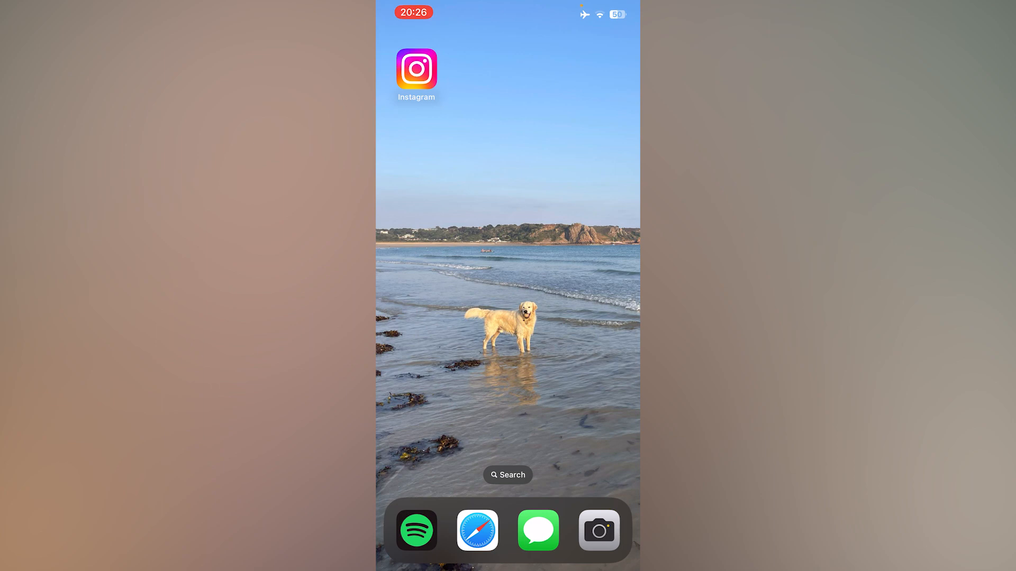
Launch Instagram from the iOS Home Screen to reach the home feed.
left_click(418, 69)
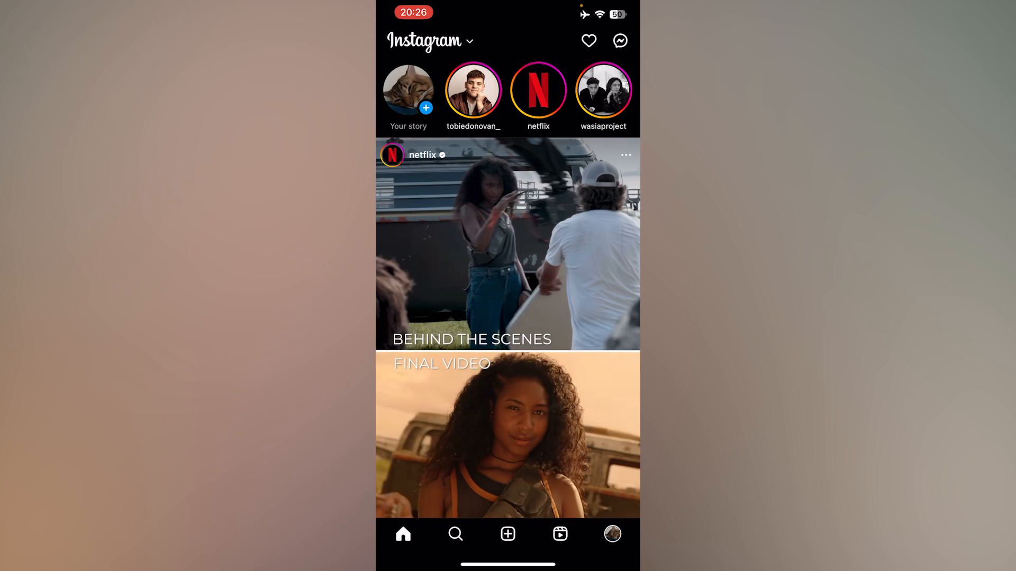
Open Settings and privacy from the demohowto profile's menu.
left_click(612, 534)
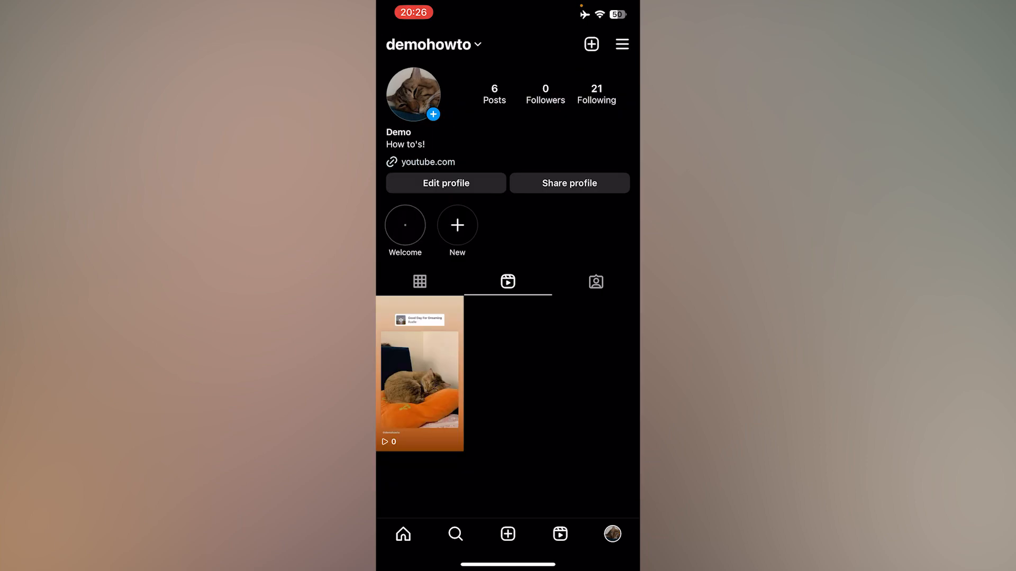
left_click(622, 44)
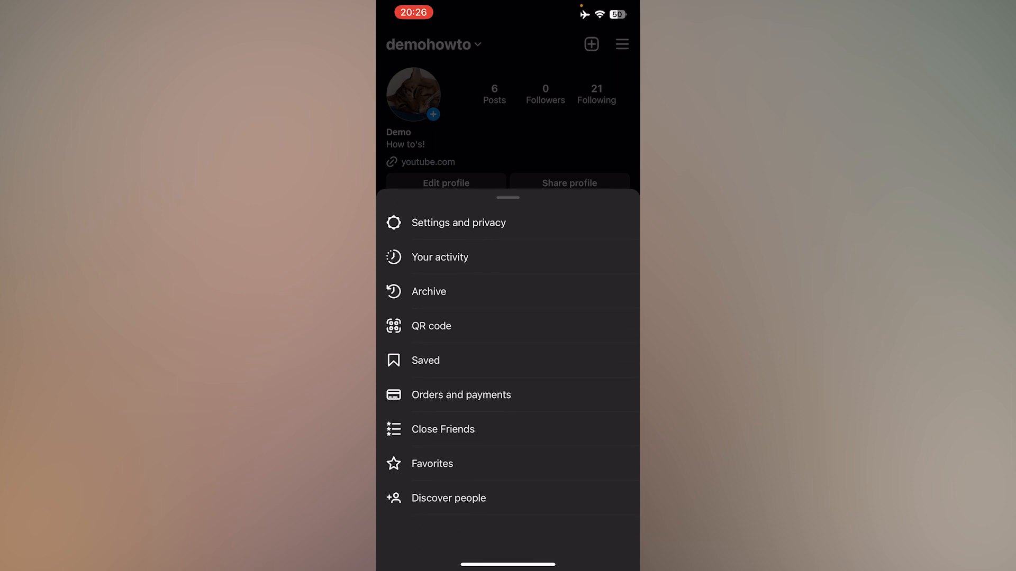
left_click(458, 223)
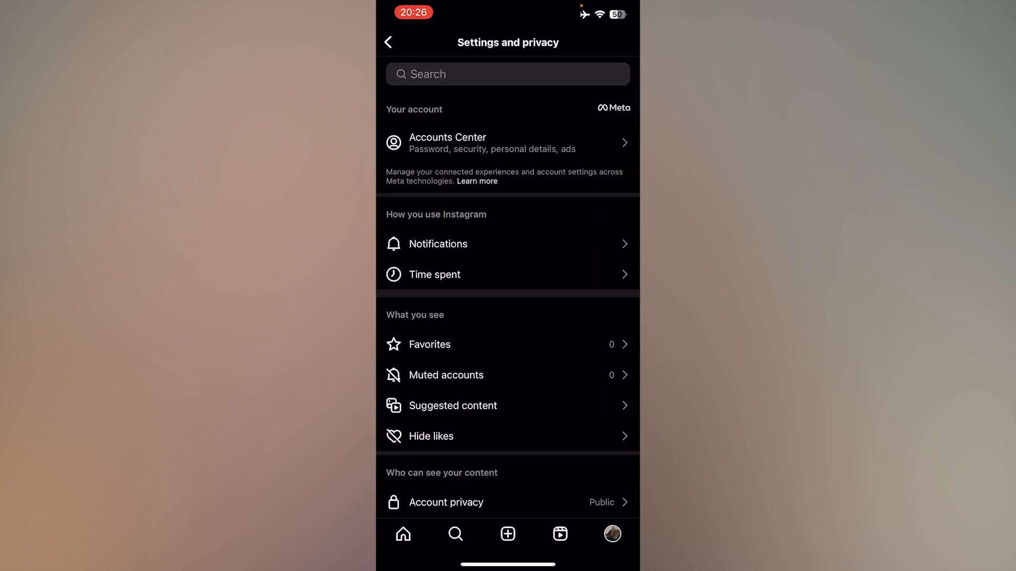
Choose Log out at the bottom of Settings and privacy.
scroll("down", 3)
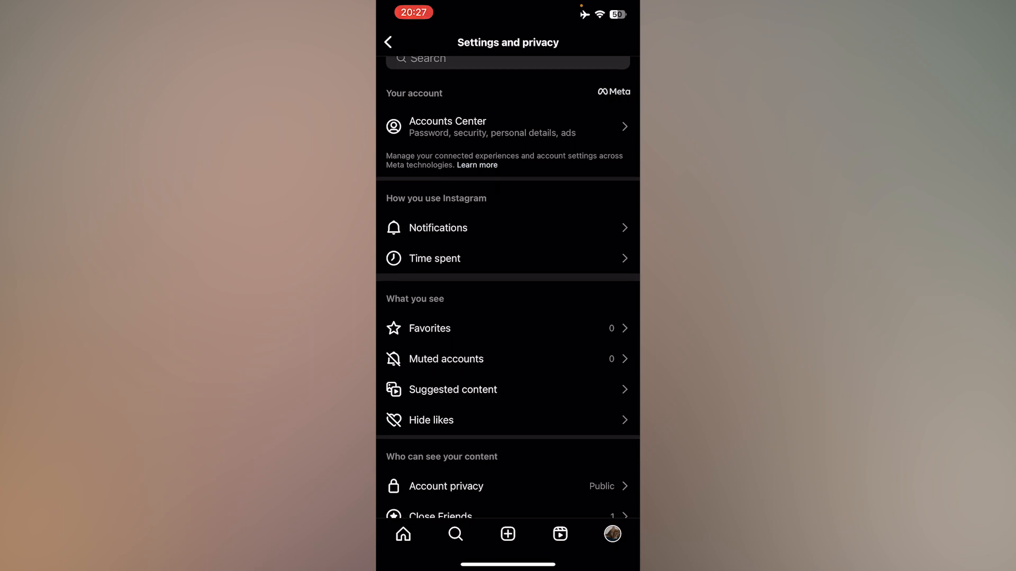
scroll("down", 3)
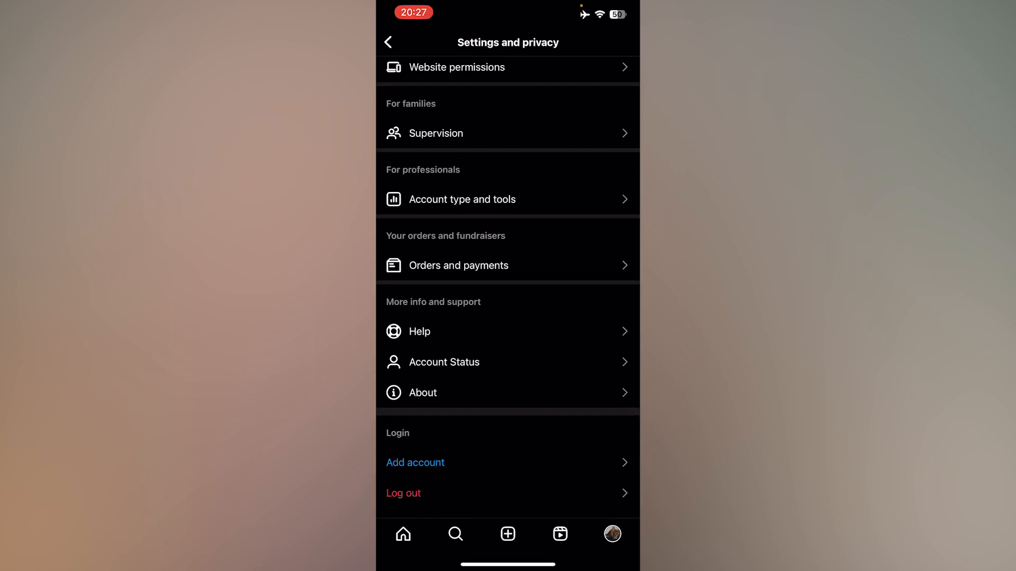
scroll("down", 3)
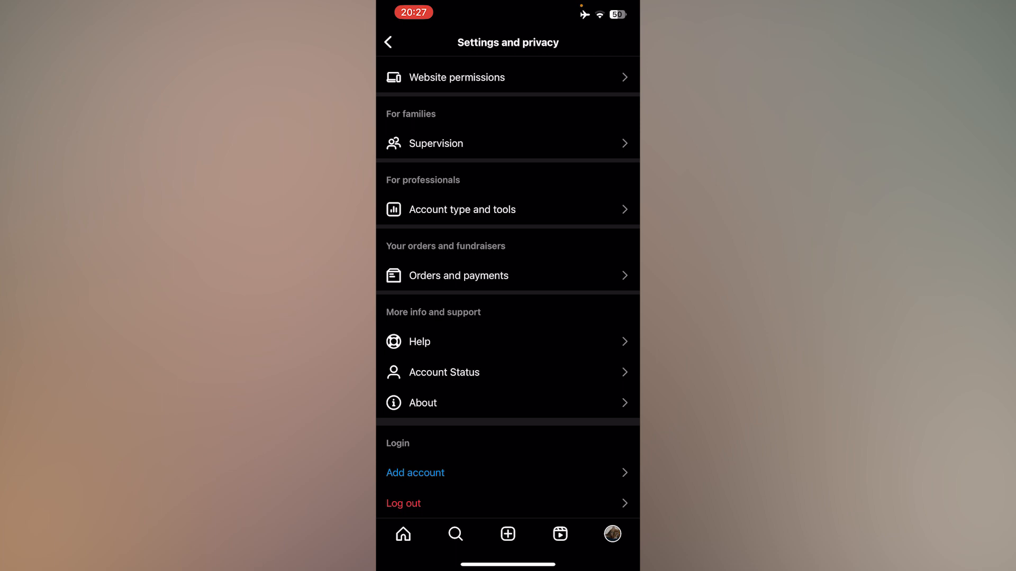
left_click(403, 504)
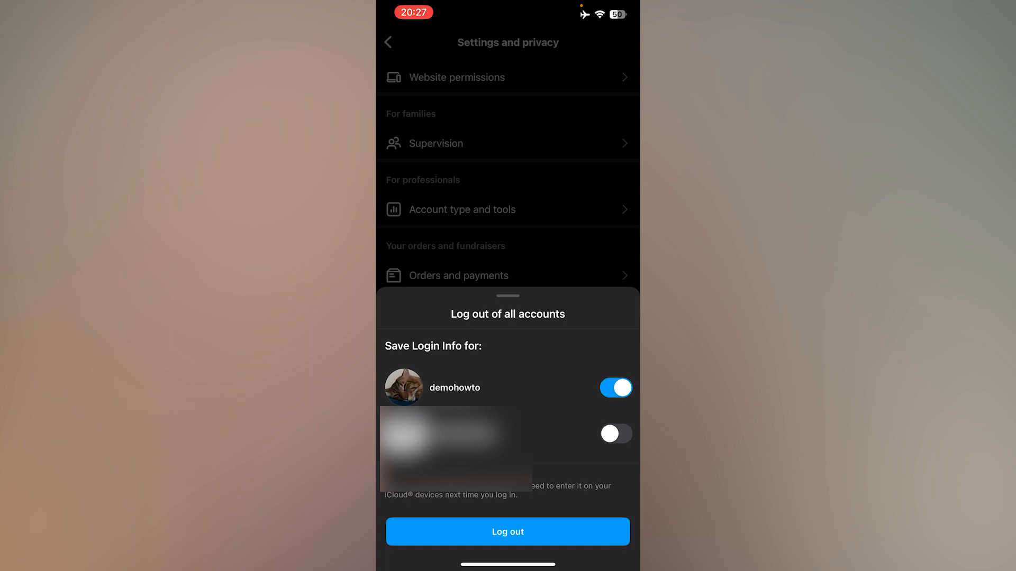
Turn off Save Login Info for demohowto and confirm Log out.
left_click(615, 388)
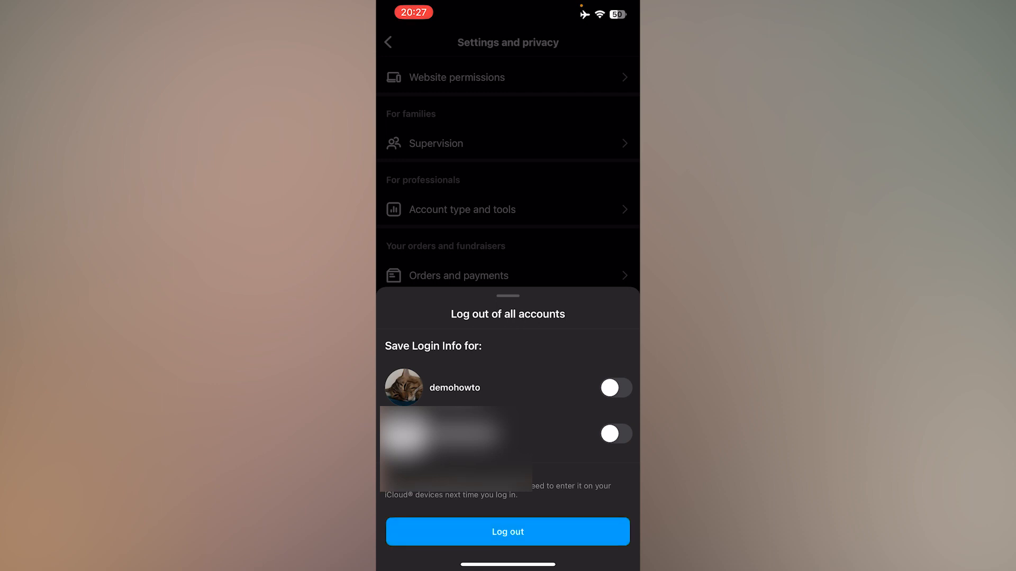
left_click(507, 531)
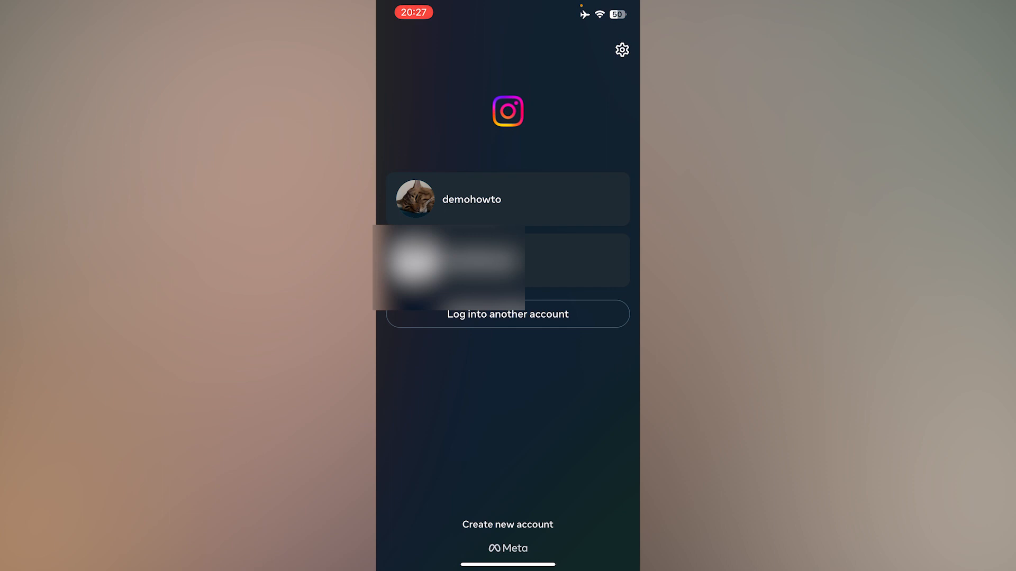
Choose Remove profile from demohowto's options on the login screen.
left_click(621, 49)
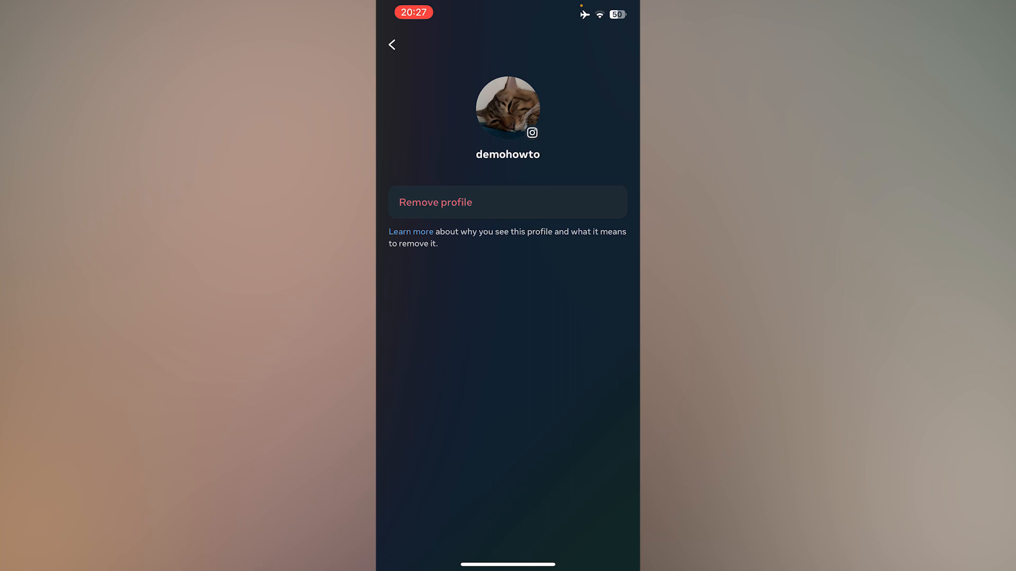
left_click(436, 203)
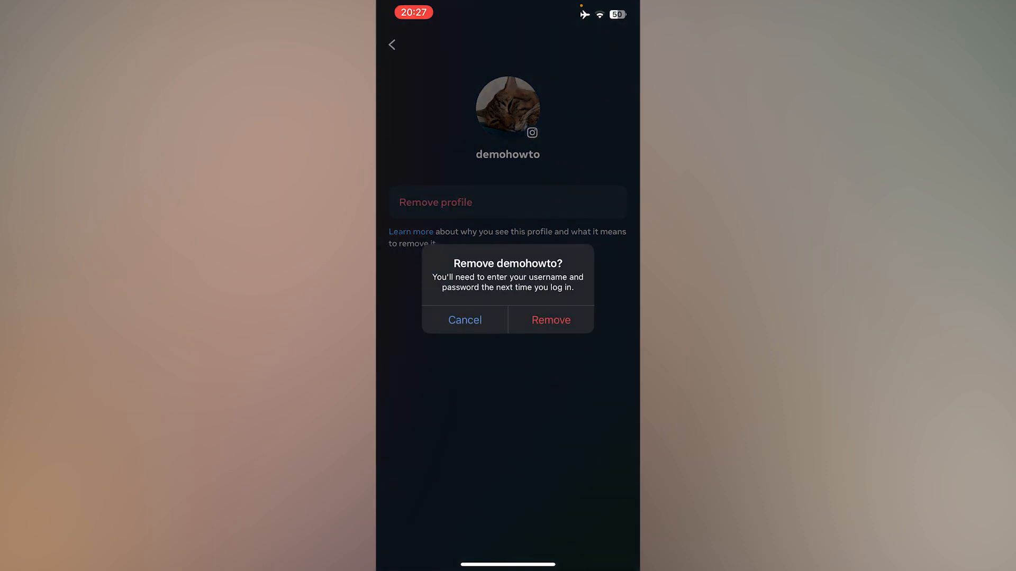